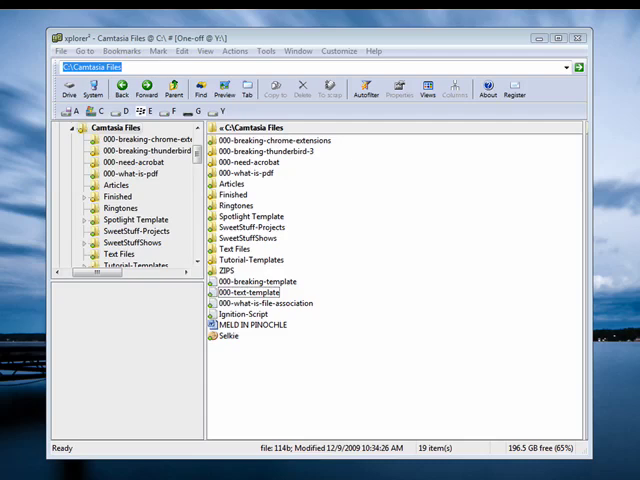
mouse_move(452, 308)
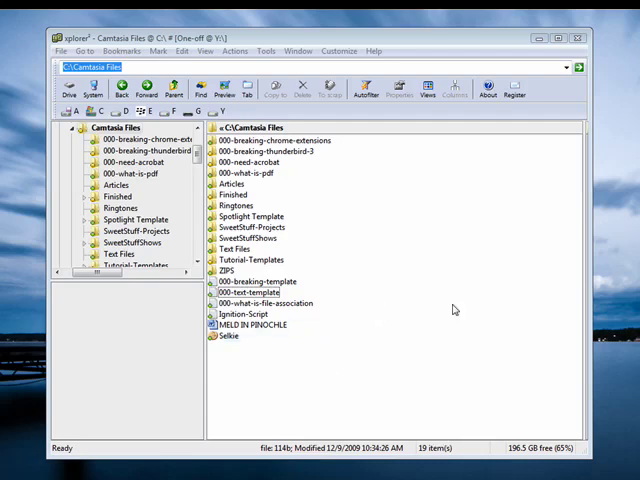
mouse_move(376, 284)
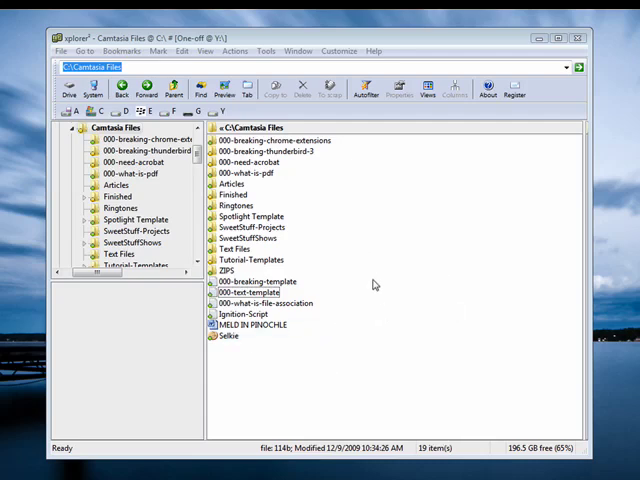
mouse_move(418, 284)
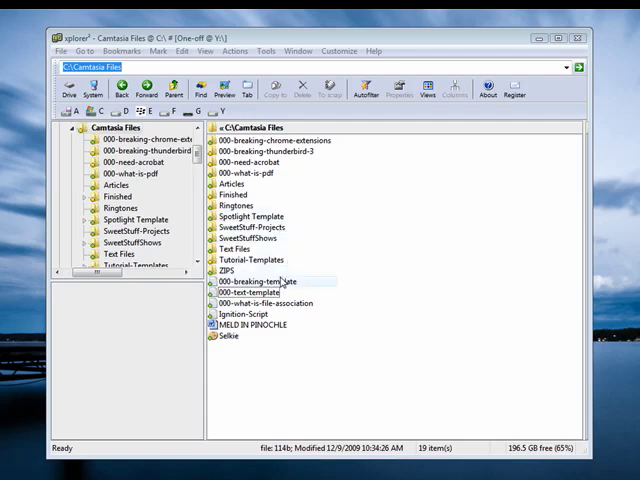
left_click(252, 292)
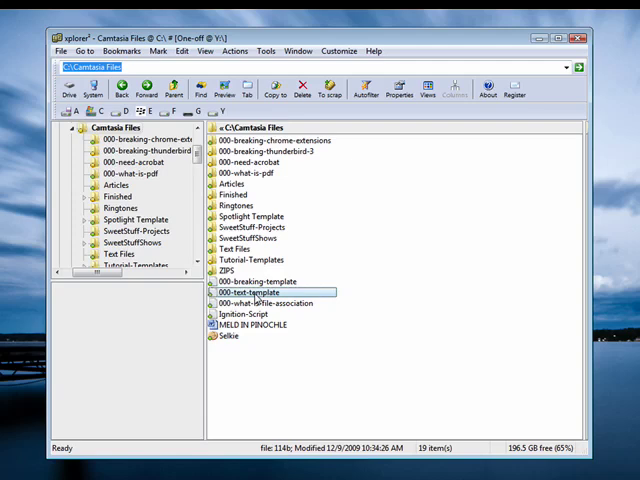
double_click(256, 292)
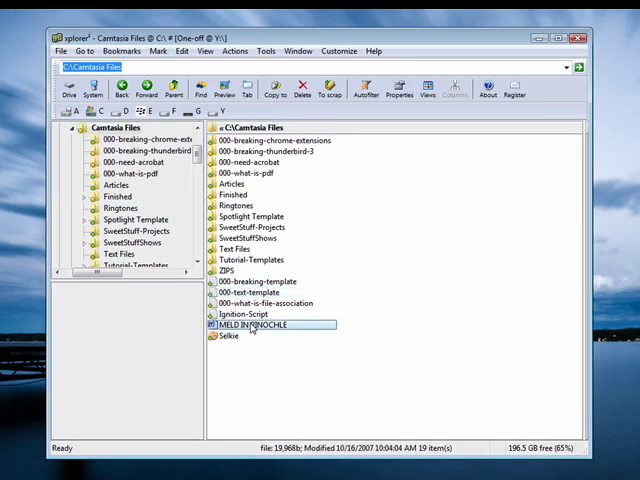
double_click(256, 324)
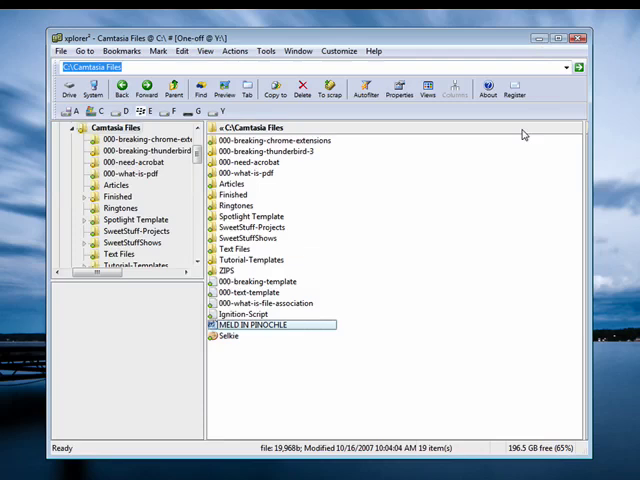
mouse_move(462, 252)
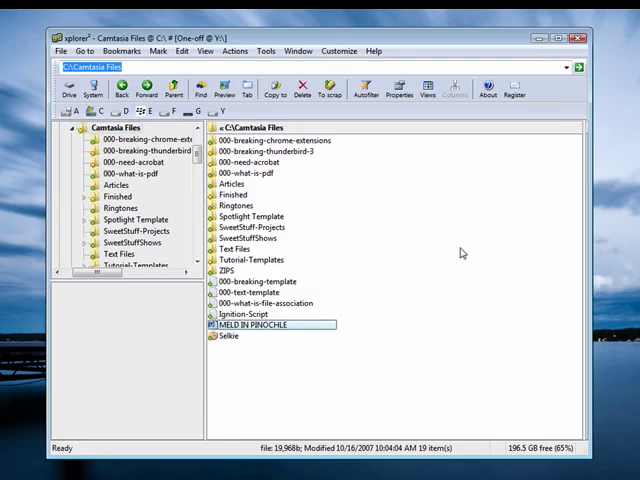